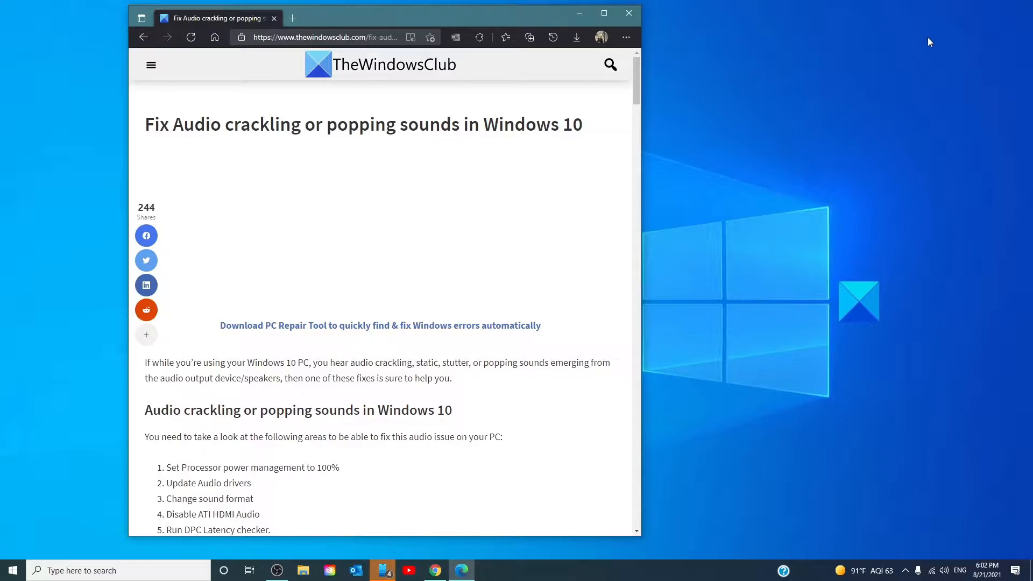
Search Start for 'power' and reach the Balanced plan's Edit Plan Settings page
{"action": "left_click", "coordinate": [626, 13]}
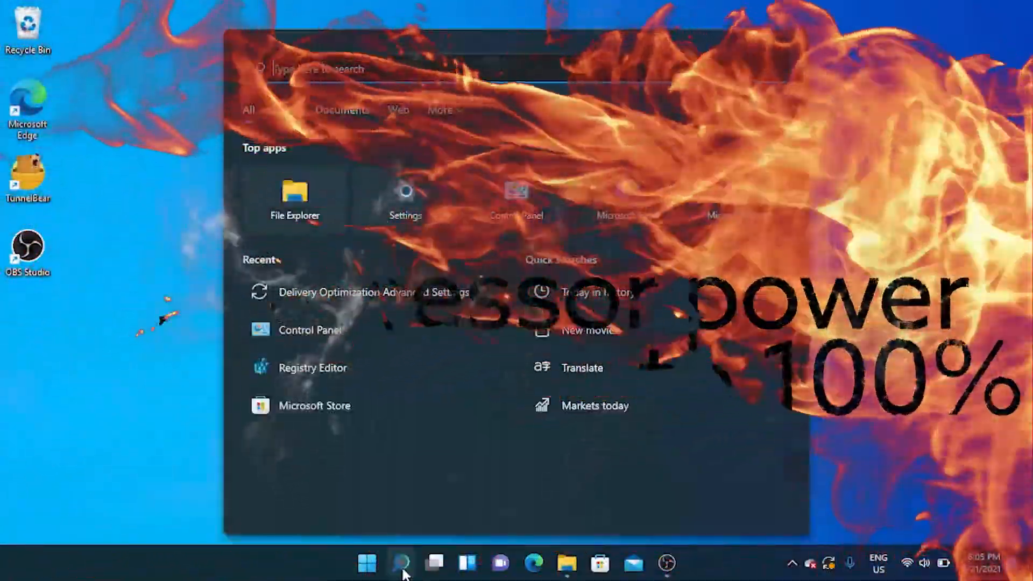
{"action": "type", "text": "poweer"}
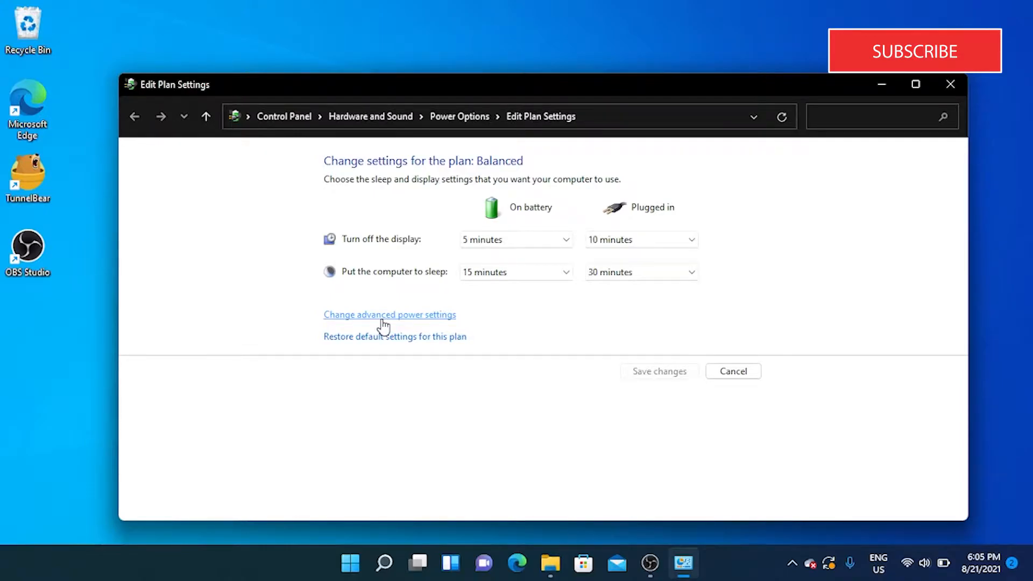
Enter 100% as the Balanced plan's on-battery minimum processor state in advanced power settings
{"action": "left_click", "coordinate": [389, 314]}
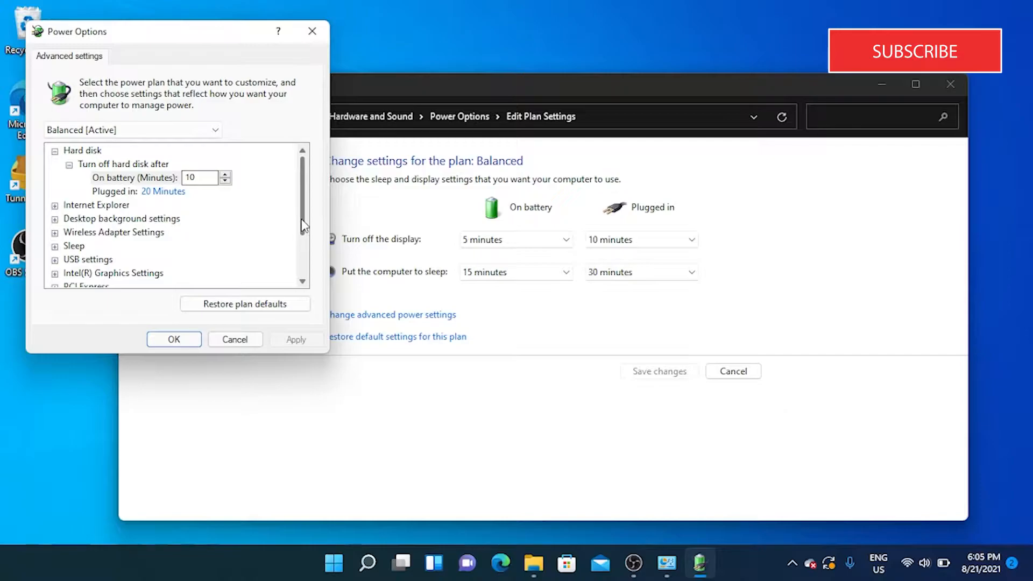
{"action": "scroll", "scroll_direction": "down", "scroll_amount": 3}
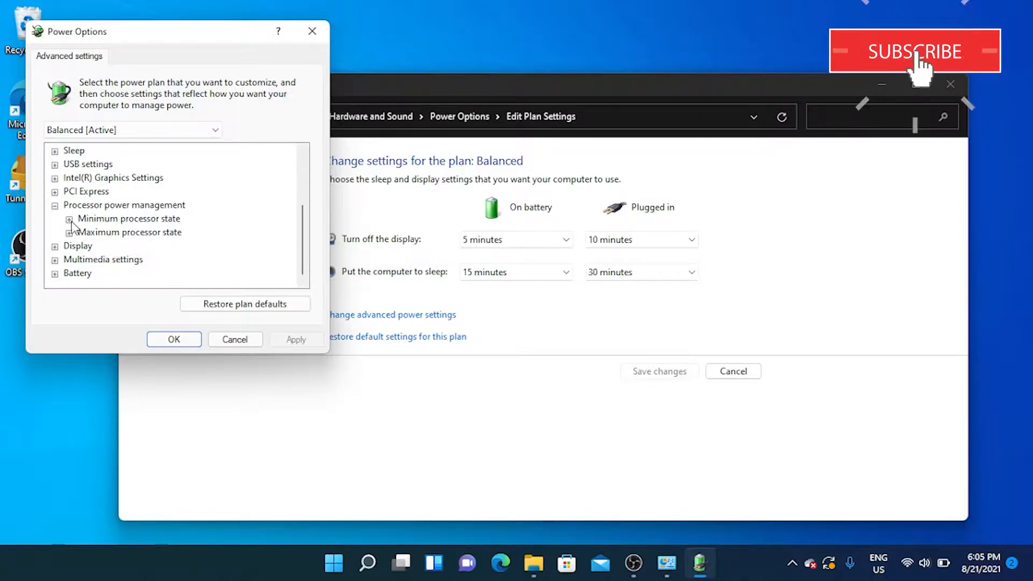
{"action": "left_click", "coordinate": [68, 218]}
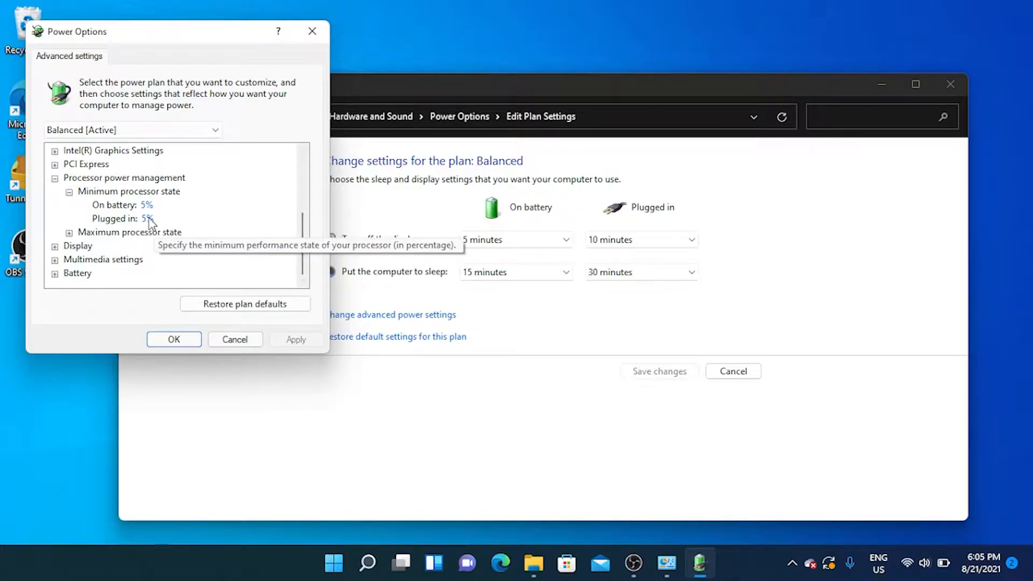
{"action": "left_click", "coordinate": [146, 218]}
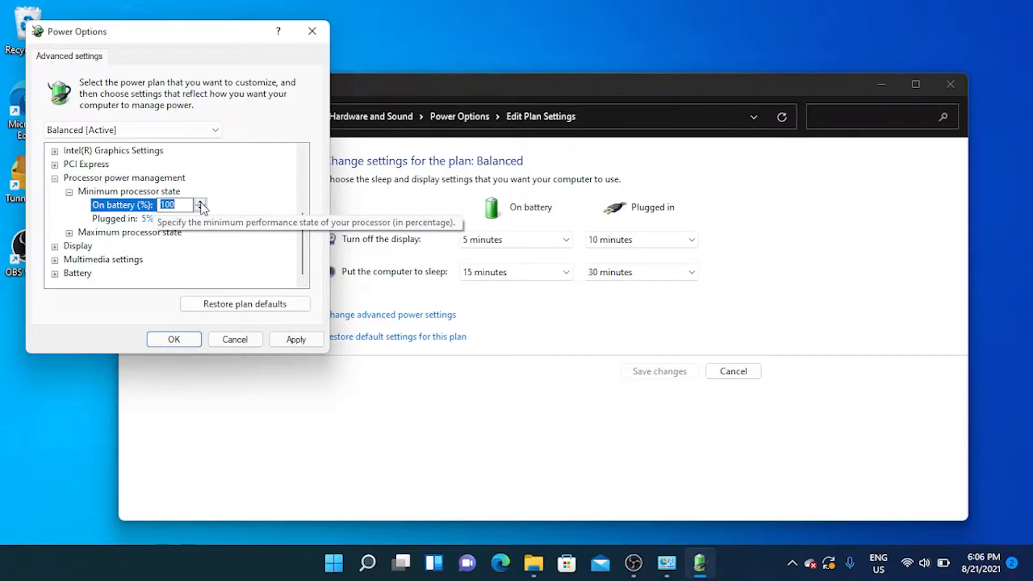
{"action": "mouse_move", "coordinate": [162, 368]}
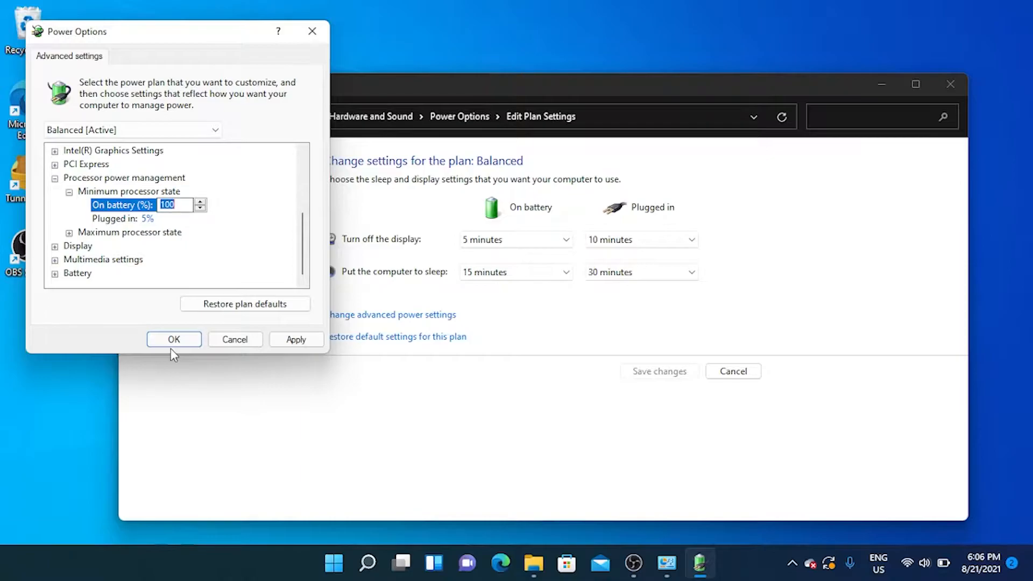
{"action": "mouse_move", "coordinate": [194, 27]}
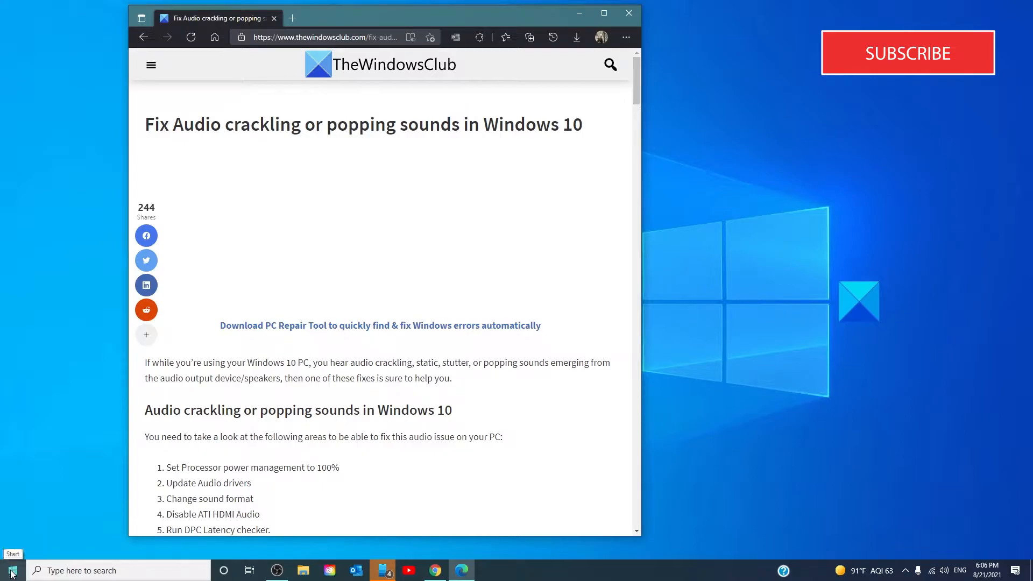
Auto-update the Realtek HD Audio 2nd output driver in Device Manager; it's already current
{"action": "right_click", "coordinate": [10, 570]}
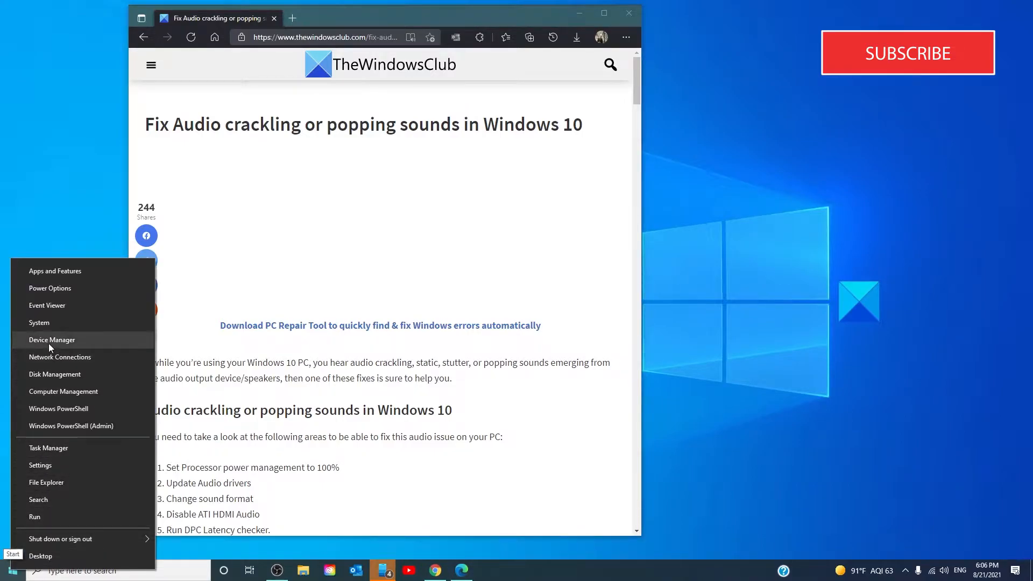
{"action": "left_click", "coordinate": [52, 340]}
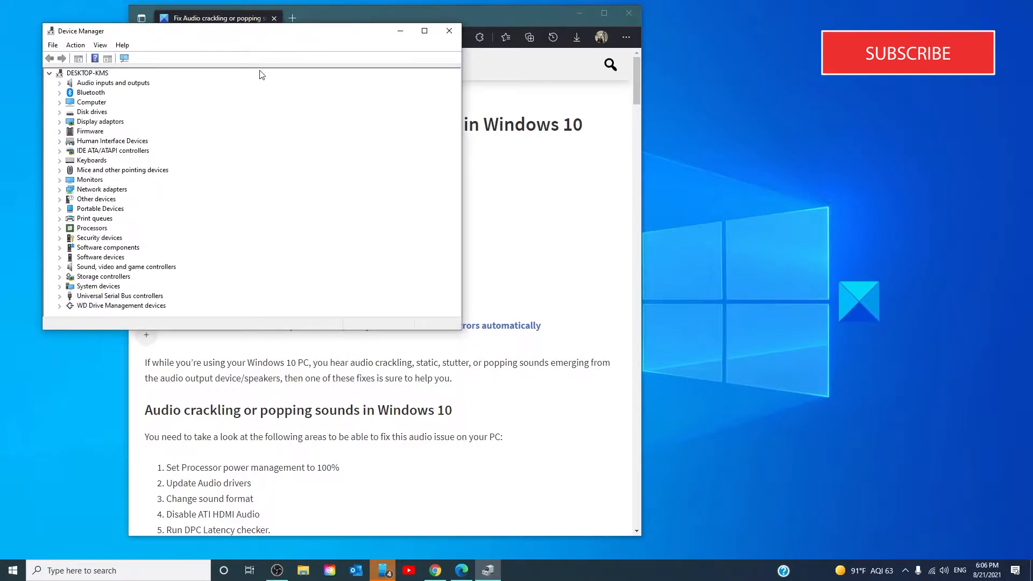
{"action": "left_click_drag", "start_coordinate": [264, 31], "coordinate": [704, 87]}
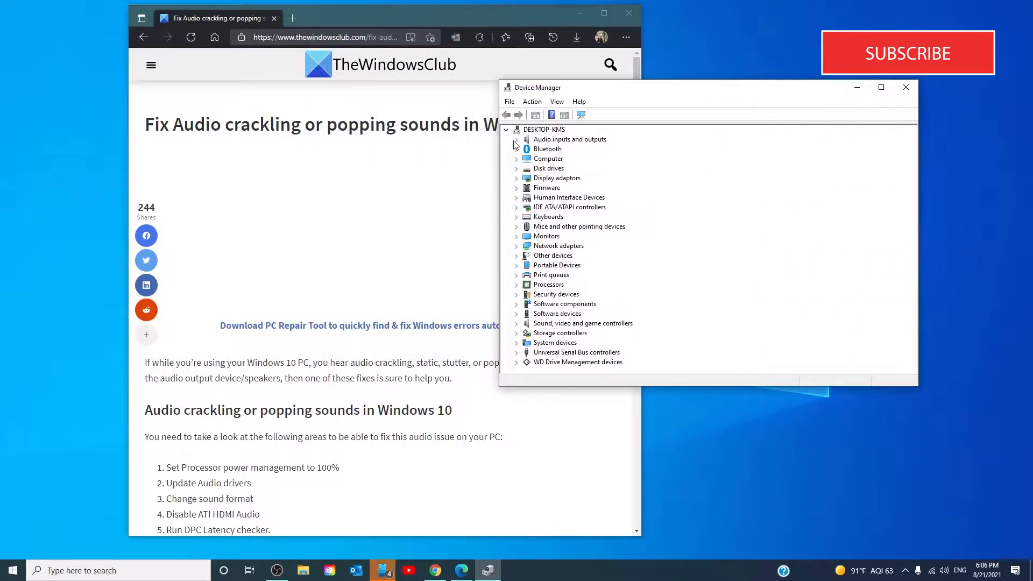
{"action": "left_click", "coordinate": [516, 139]}
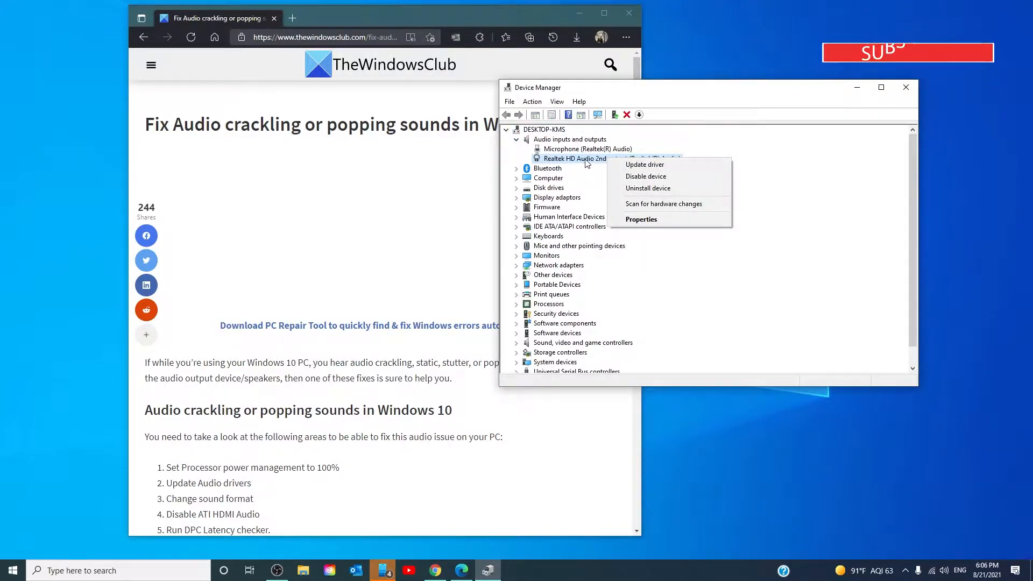
{"action": "left_click", "coordinate": [644, 164]}
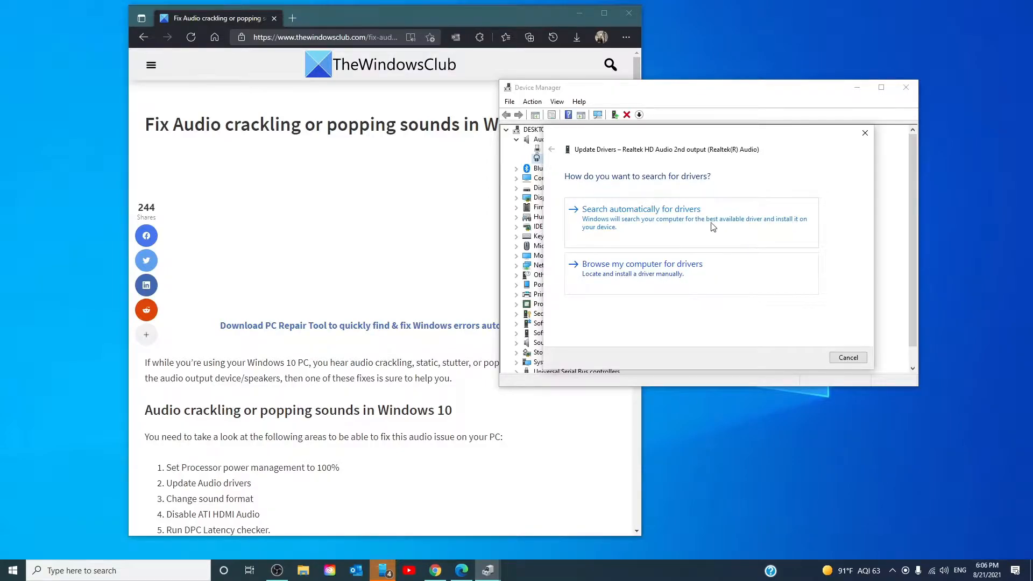
{"action": "left_click", "coordinate": [640, 209]}
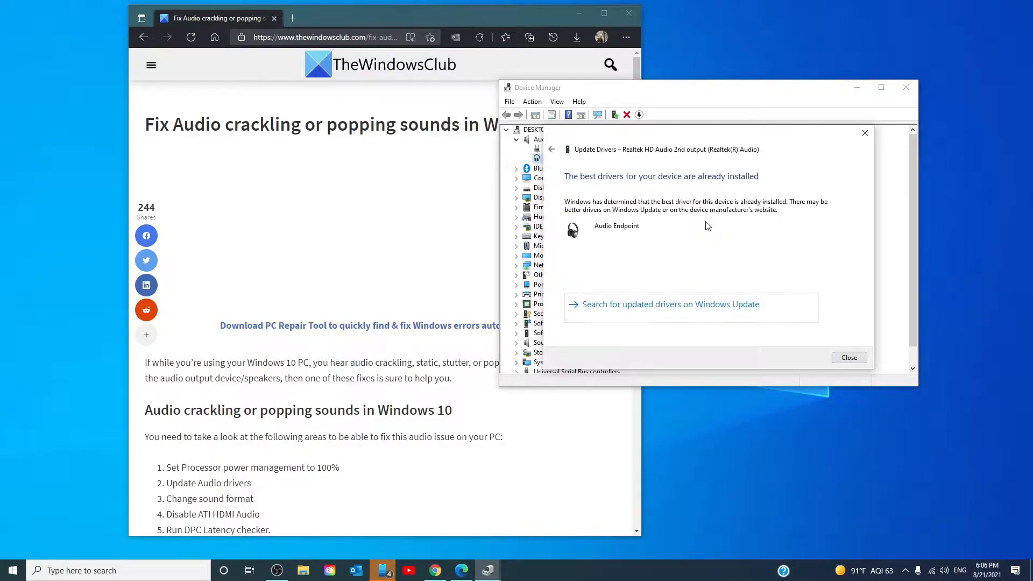
{"action": "left_click", "coordinate": [848, 357]}
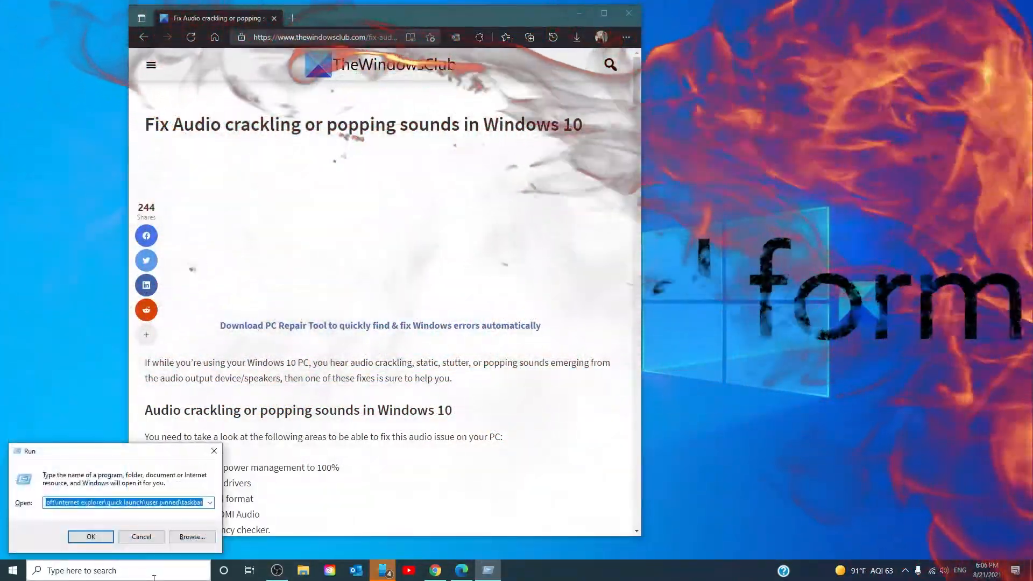
Run mmsys.cpl to open the Sound panel listing playback devices
{"action": "type", "text": "mmsysc"}
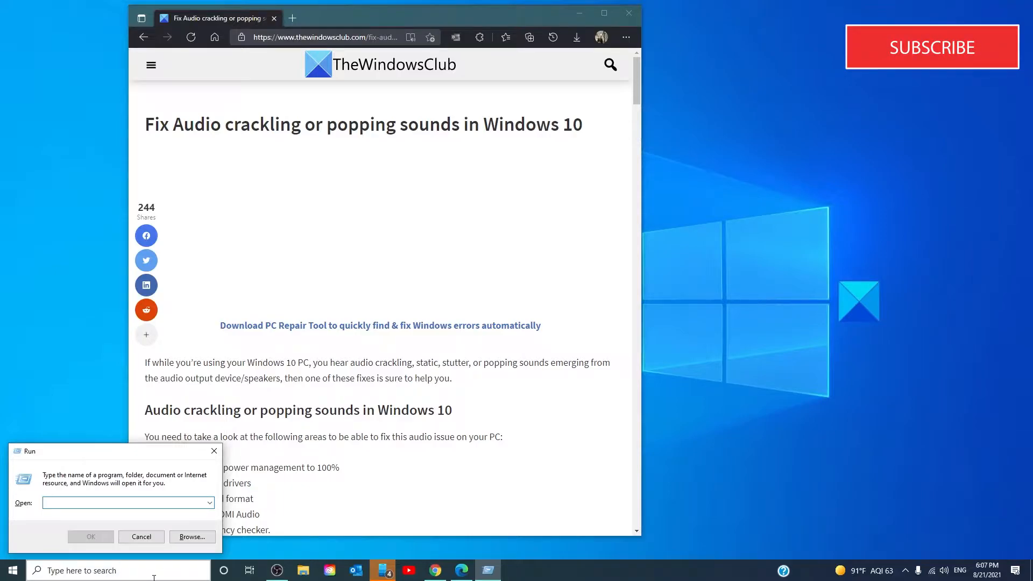
{"action": "type", "text": "mmsys.cpl"}
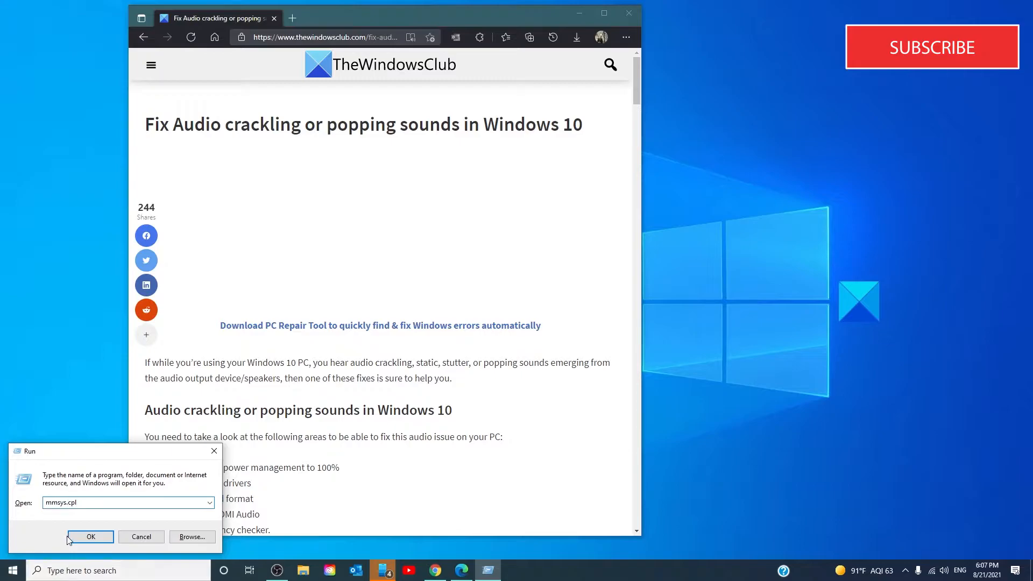
{"action": "left_click", "coordinate": [90, 536]}
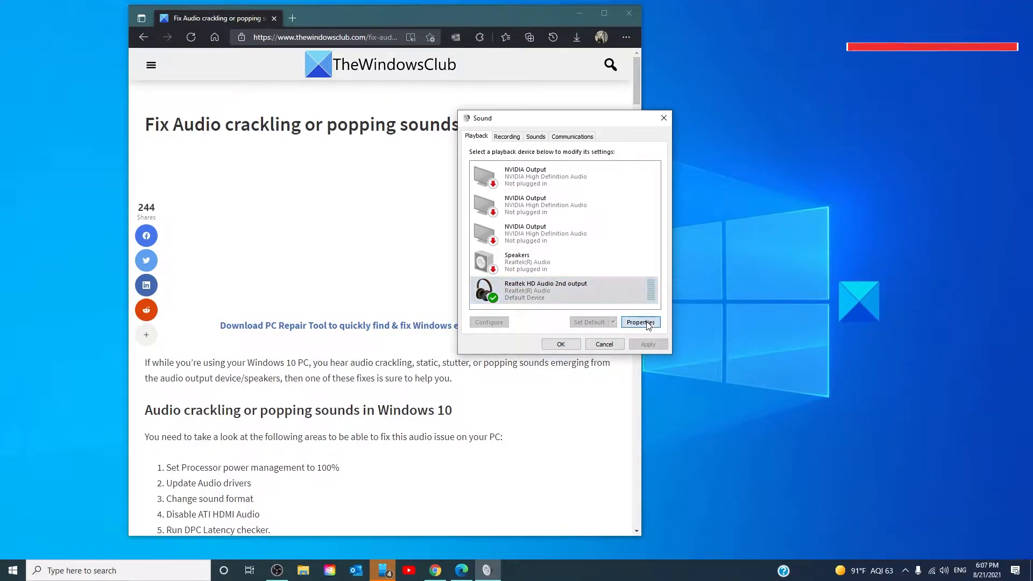
Change the Realtek HD Audio 2nd output's default sample rate and bit depth
{"action": "left_click", "coordinate": [639, 322]}
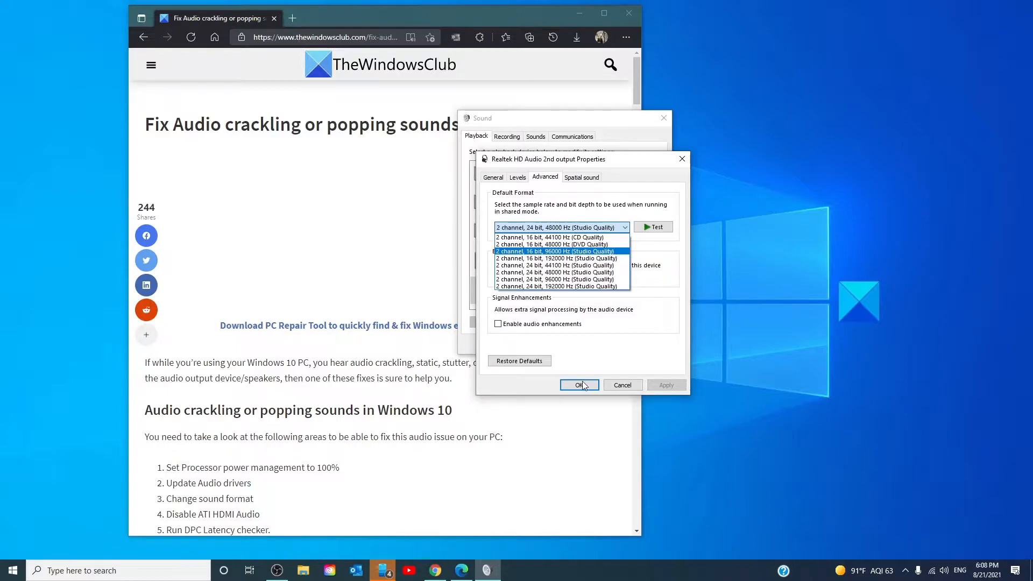
{"action": "left_click", "coordinate": [579, 385]}
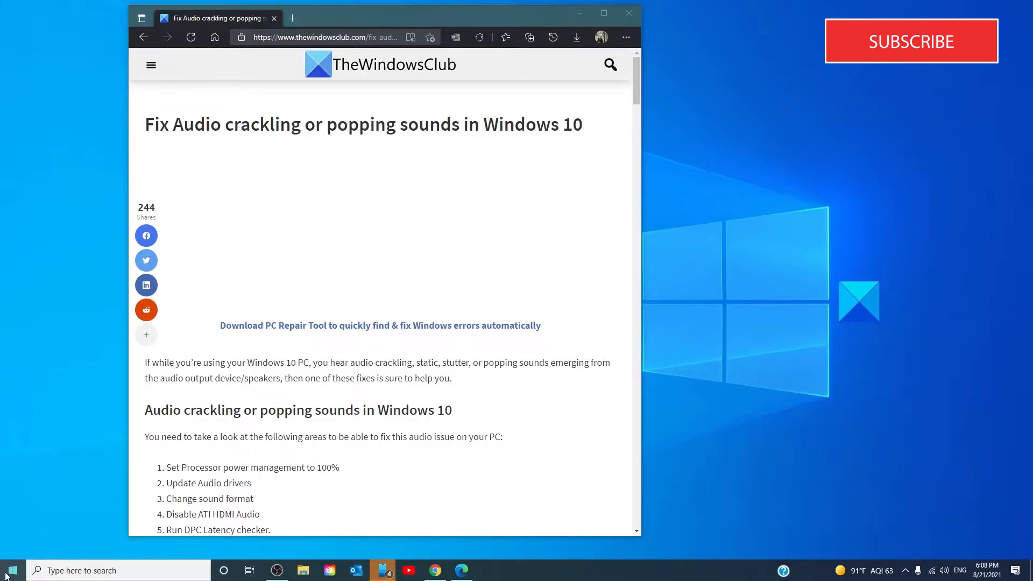
Begin a driver update for Realtek(R) Audio under Sound, video and game controllers
{"action": "right_click", "coordinate": [9, 570]}
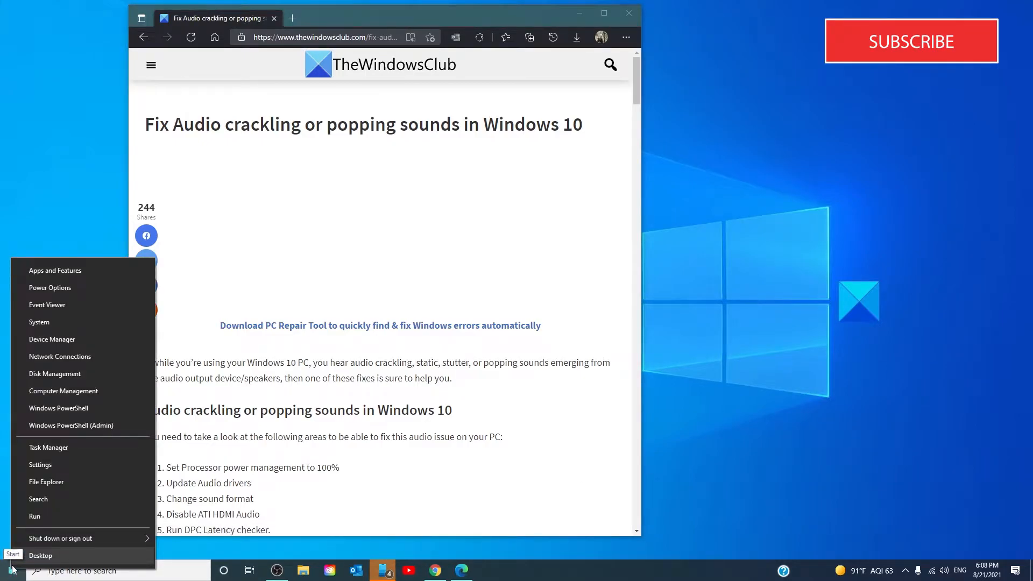
{"action": "mouse_move", "coordinate": [53, 338]}
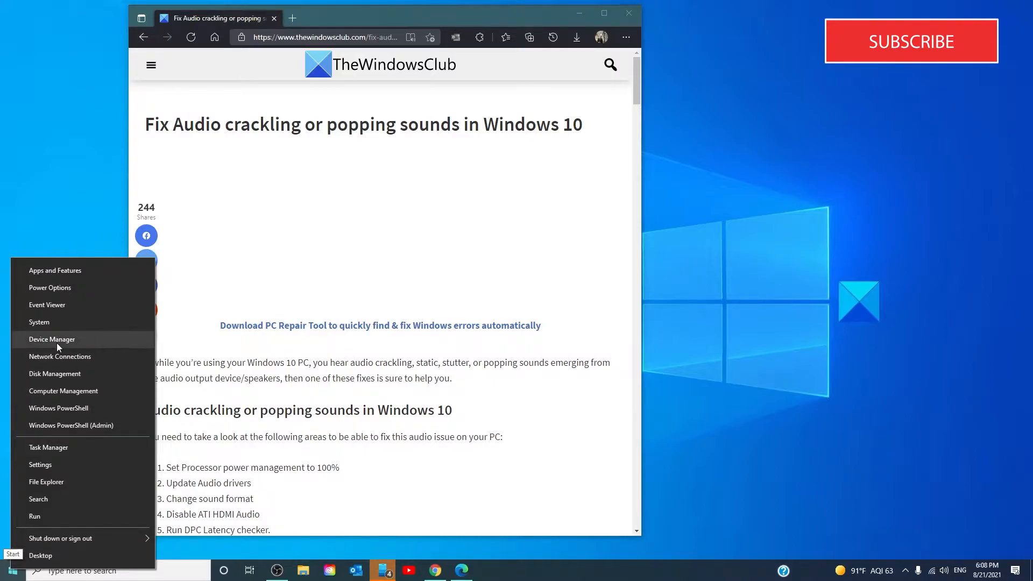
{"action": "left_click", "coordinate": [52, 339]}
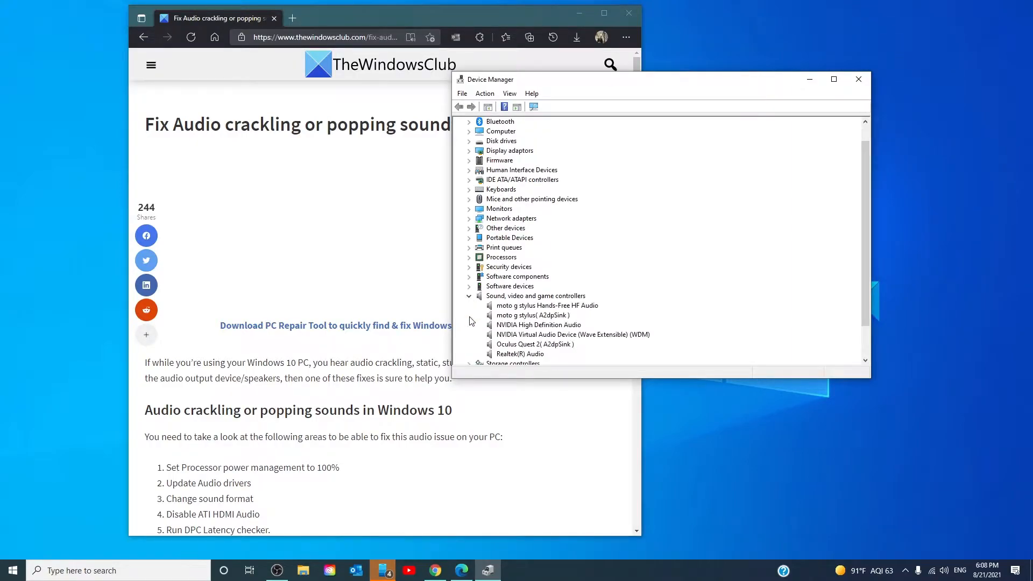
{"action": "scroll", "scroll_direction": "down", "scroll_amount": 3}
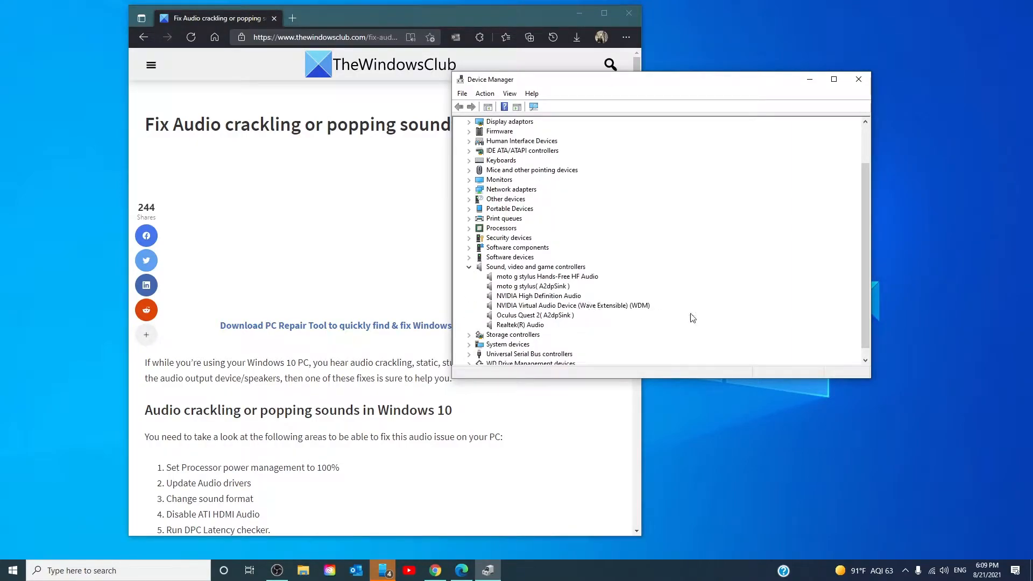
{"action": "mouse_move", "coordinate": [715, 317]}
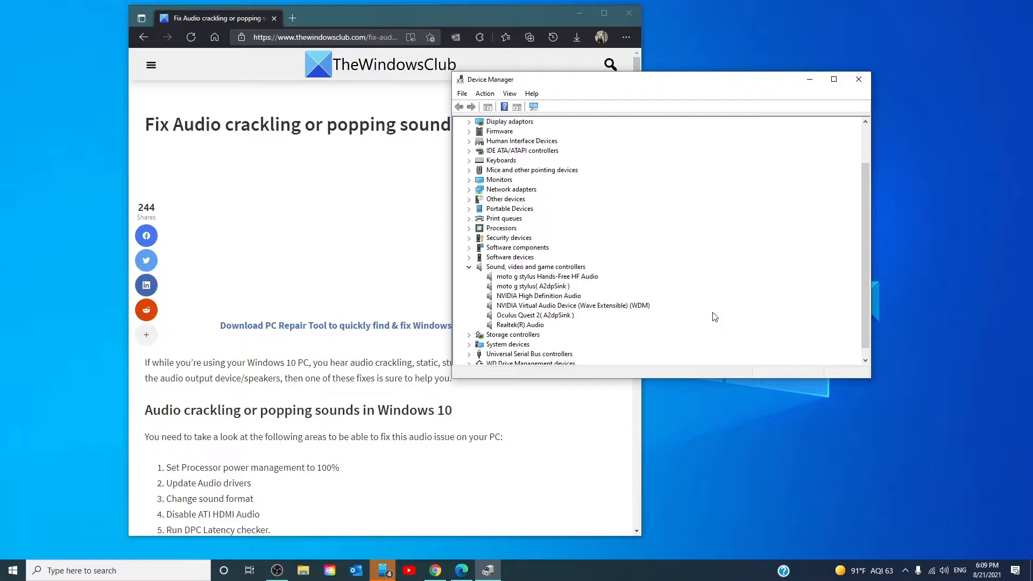
{"action": "right_click", "coordinate": [519, 325]}
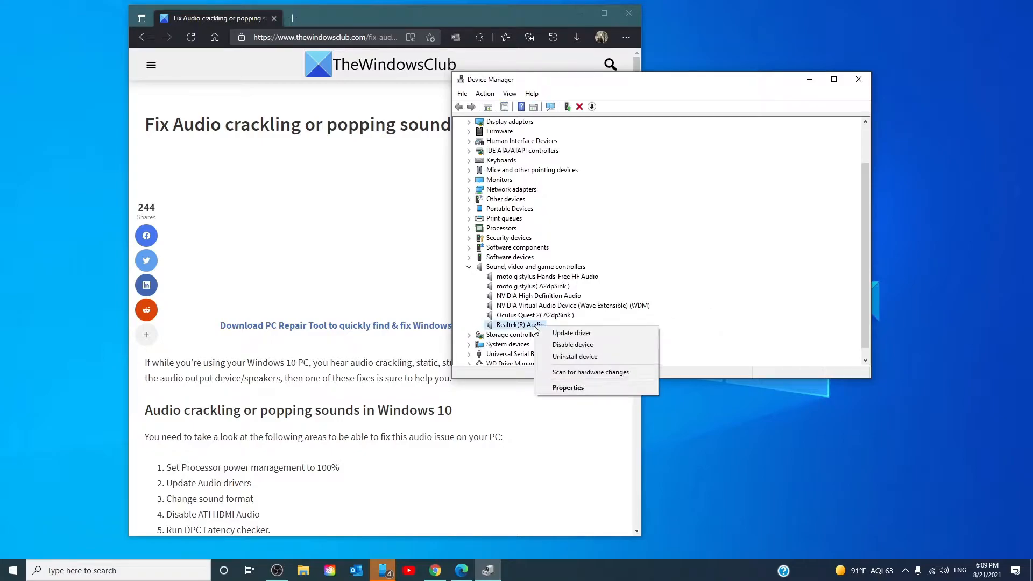
{"action": "mouse_move", "coordinate": [572, 344]}
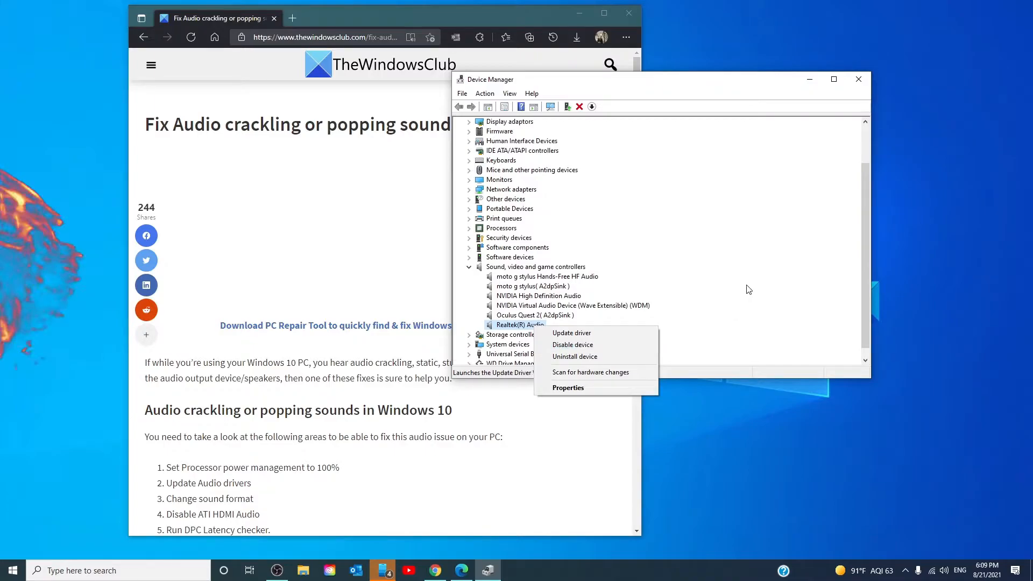
{"action": "left_click", "coordinate": [857, 79]}
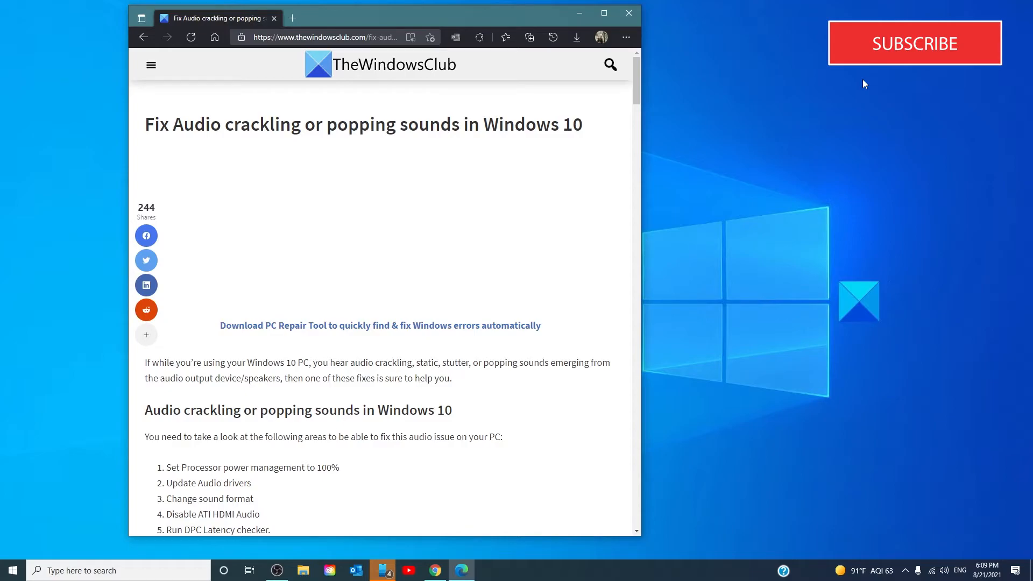
Download DPC Latency Checker from Softpedia and run dpclat.exe
{"action": "scroll", "scroll_direction": "down", "scroll_amount": 3}
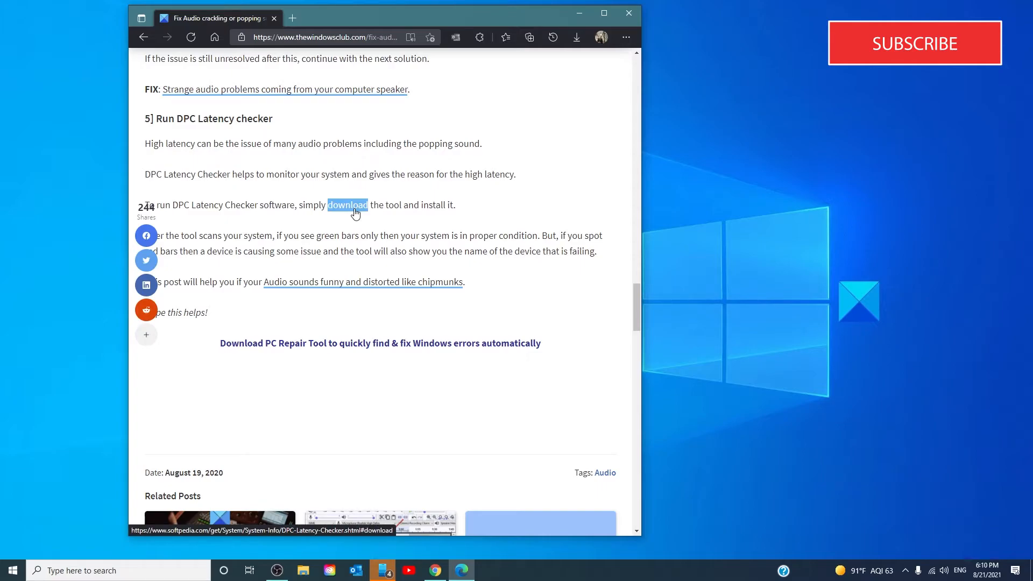
{"action": "left_click", "coordinate": [346, 204]}
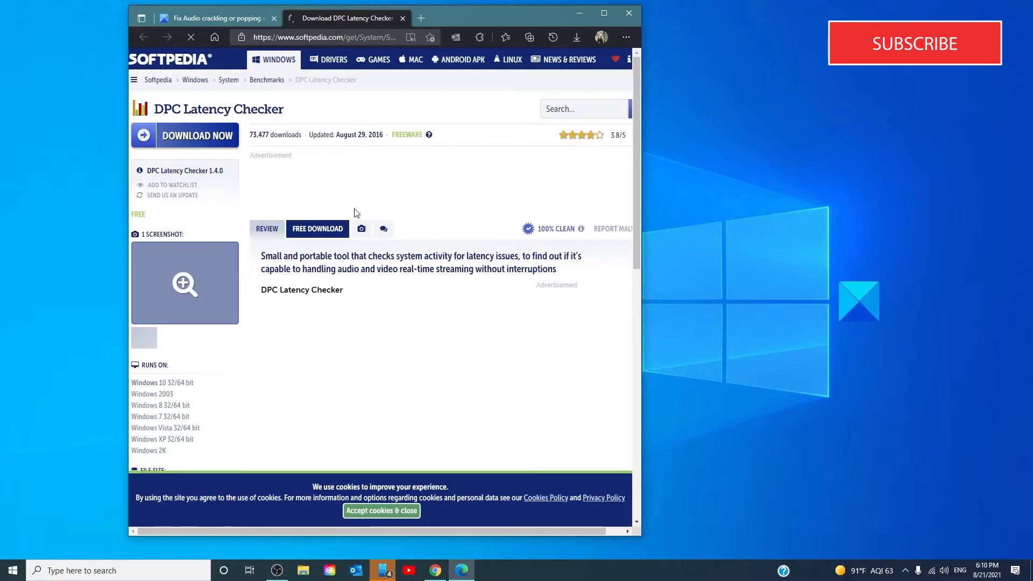
{"action": "left_click", "coordinate": [197, 135]}
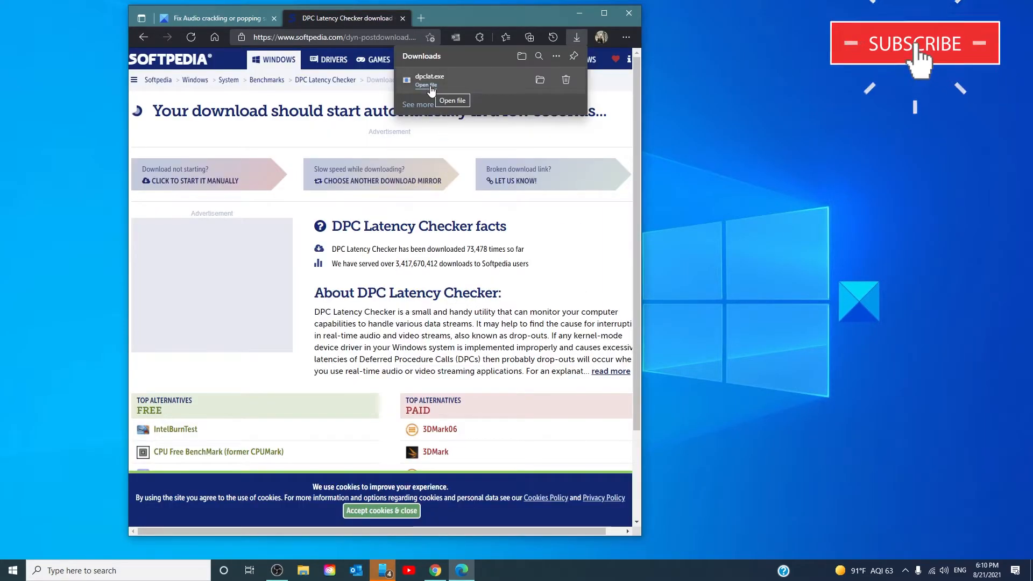
{"action": "left_click", "coordinate": [425, 84]}
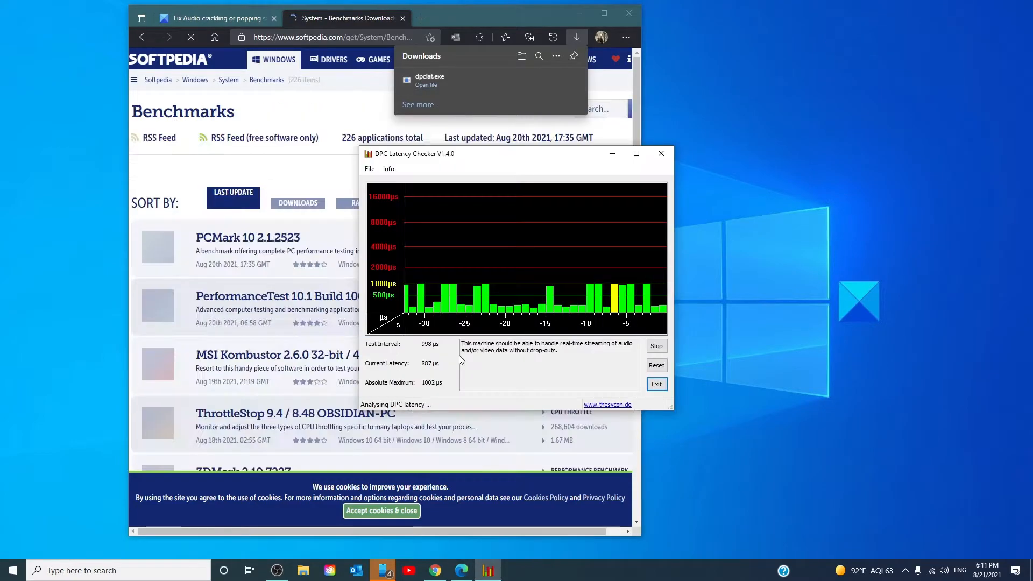